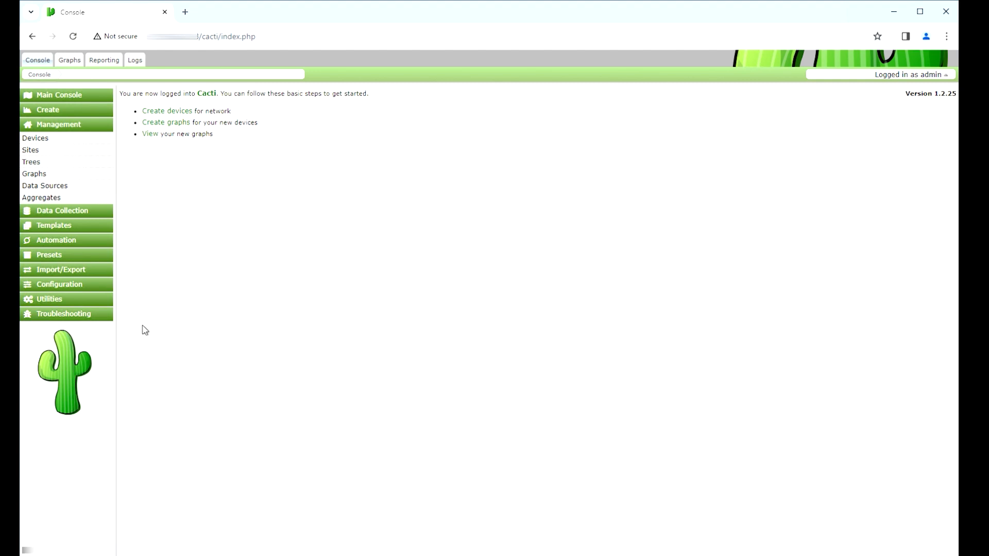
{"action": "mouse_move", "coordinate": [485, 250]}
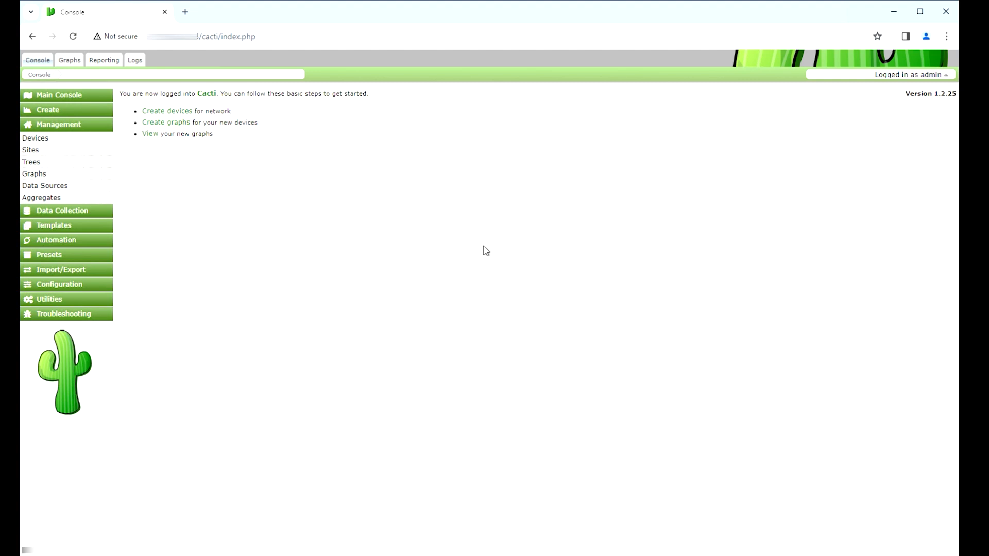
{"action": "mouse_move", "coordinate": [447, 236]}
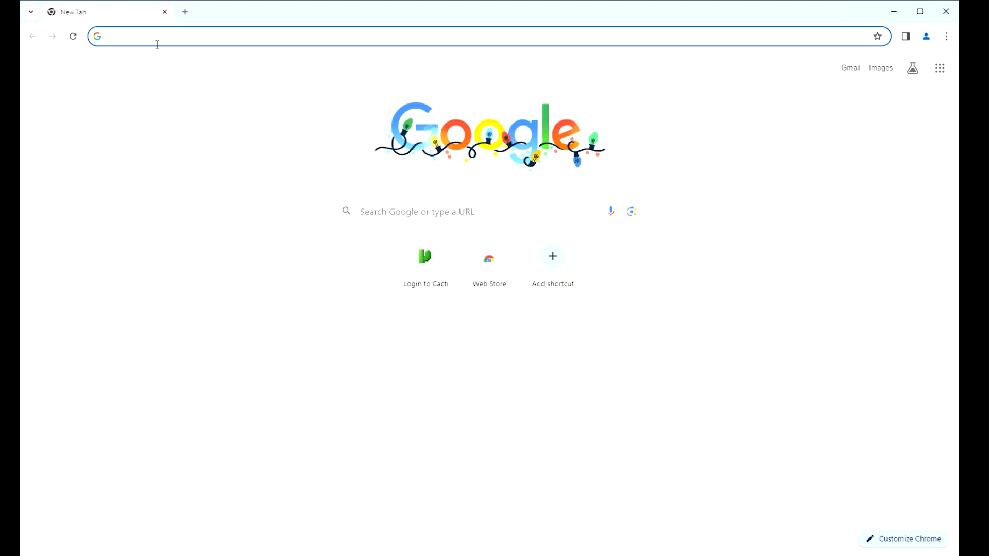
{"action": "type", "text": "http://your-server-ip-address/cacti"}
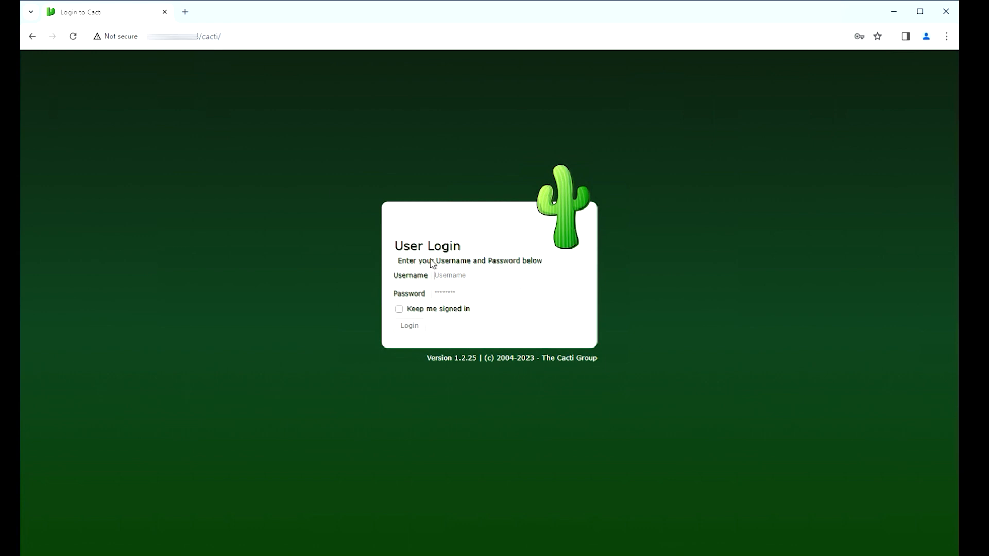
{"action": "left_click", "coordinate": [449, 275]}
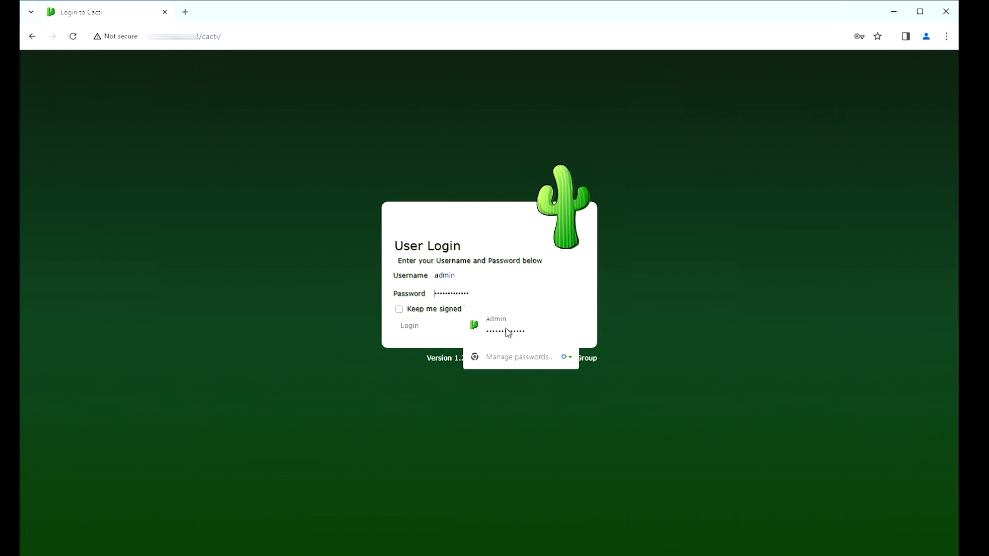
{"action": "left_click", "coordinate": [409, 326]}
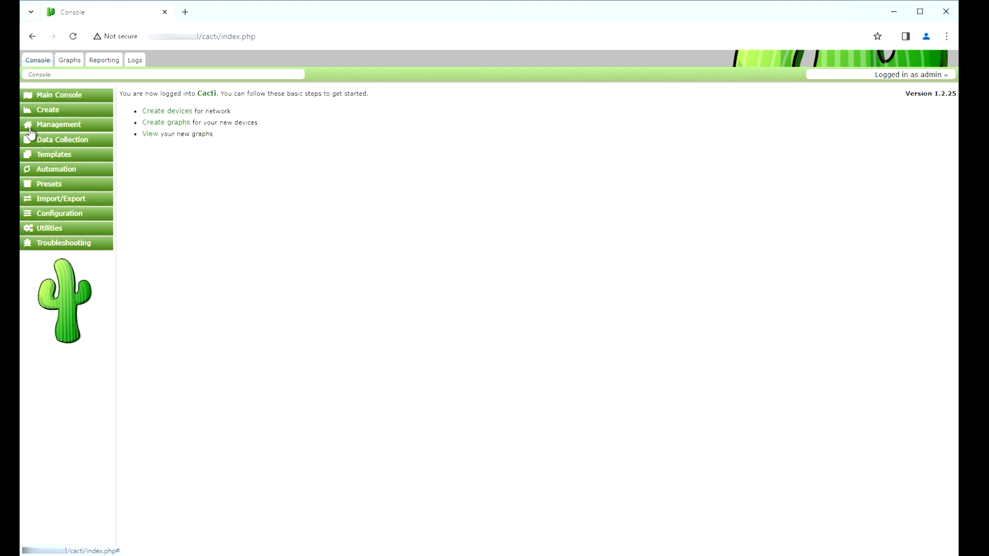
From the Devices list, start adding a new device
{"action": "left_click", "coordinate": [59, 124]}
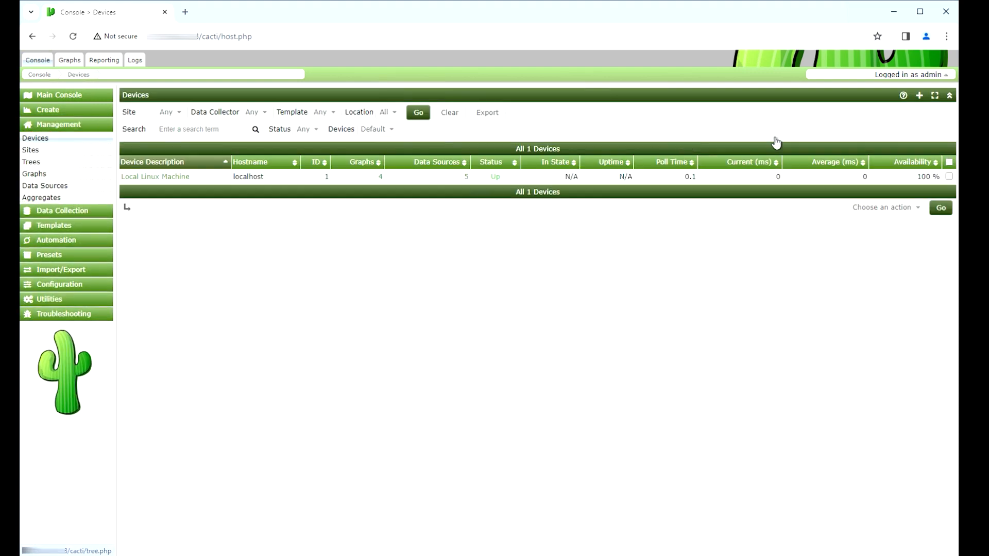
{"action": "mouse_move", "coordinate": [920, 105]}
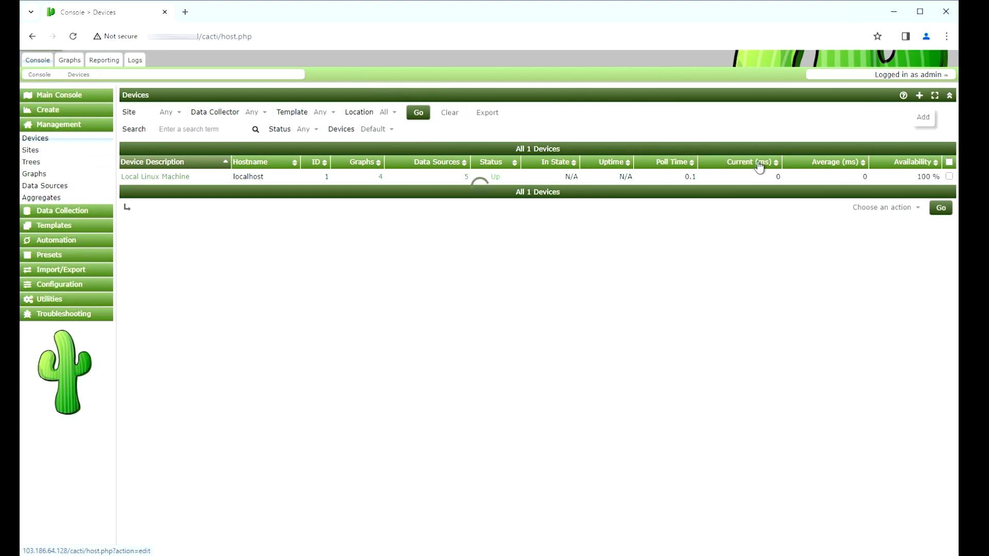
{"action": "left_click", "coordinate": [921, 117]}
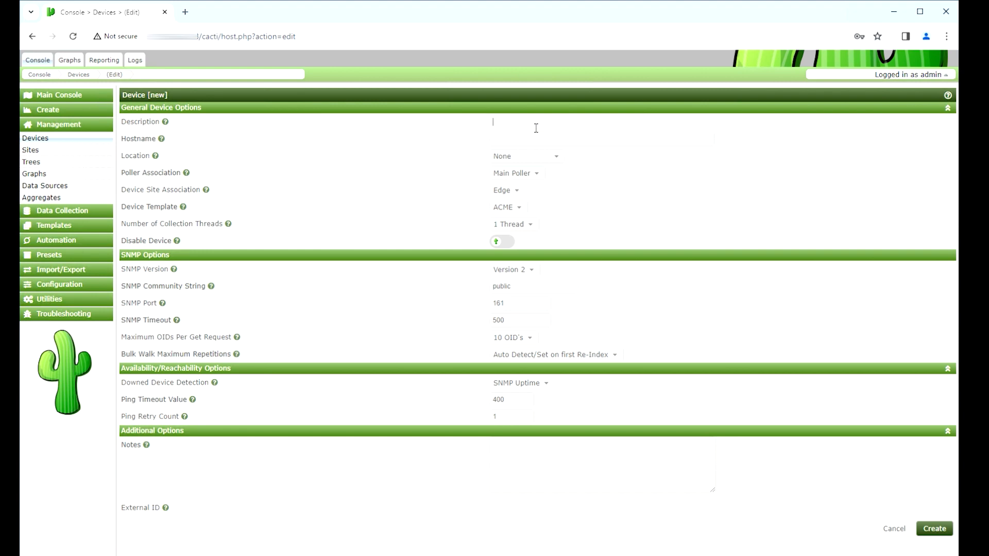
Create device 'Window server' with Windows Device template and community string 'Greencloudvps'
{"action": "type", "text": "Window"}
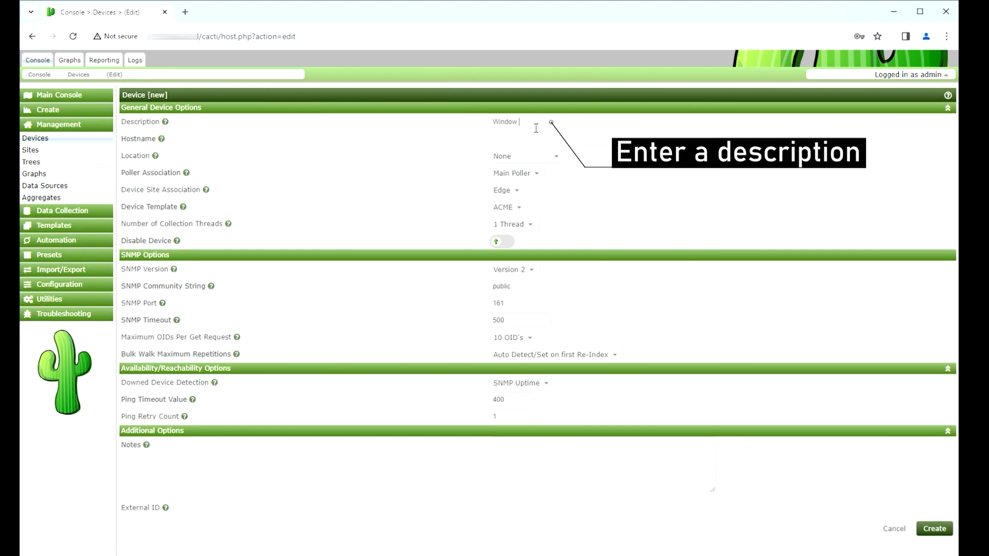
{"action": "type", "text": "server"}
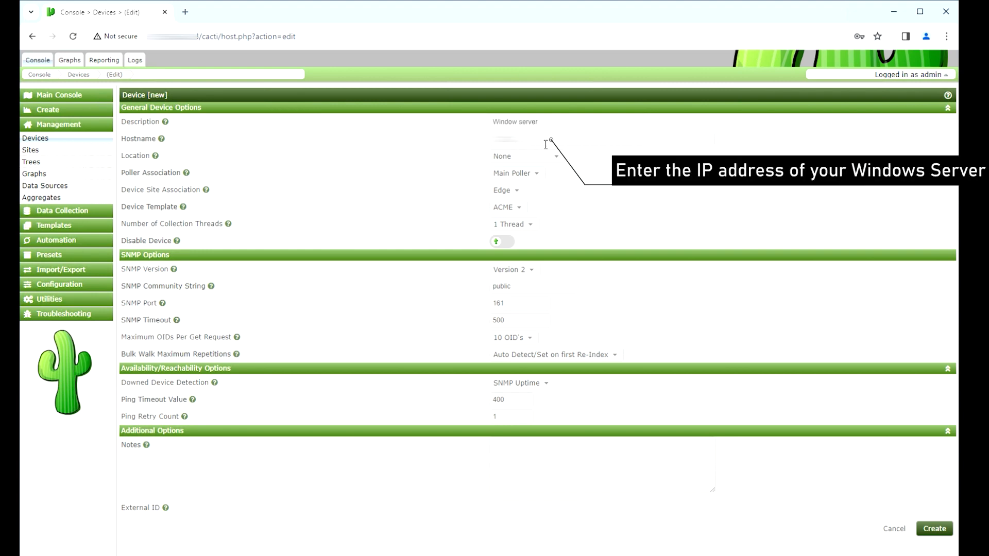
{"action": "left_click", "coordinate": [508, 207]}
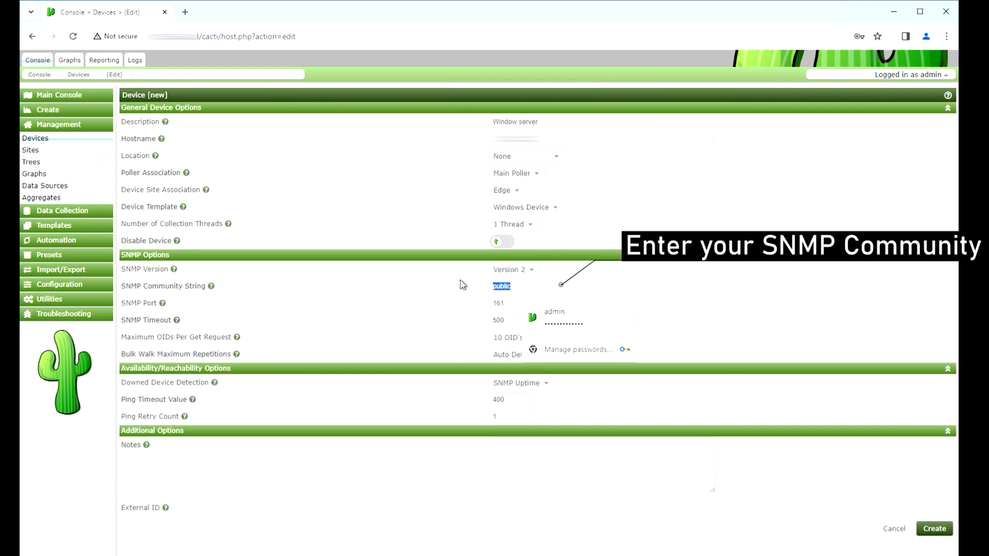
{"action": "type", "text": "Greencloudvps"}
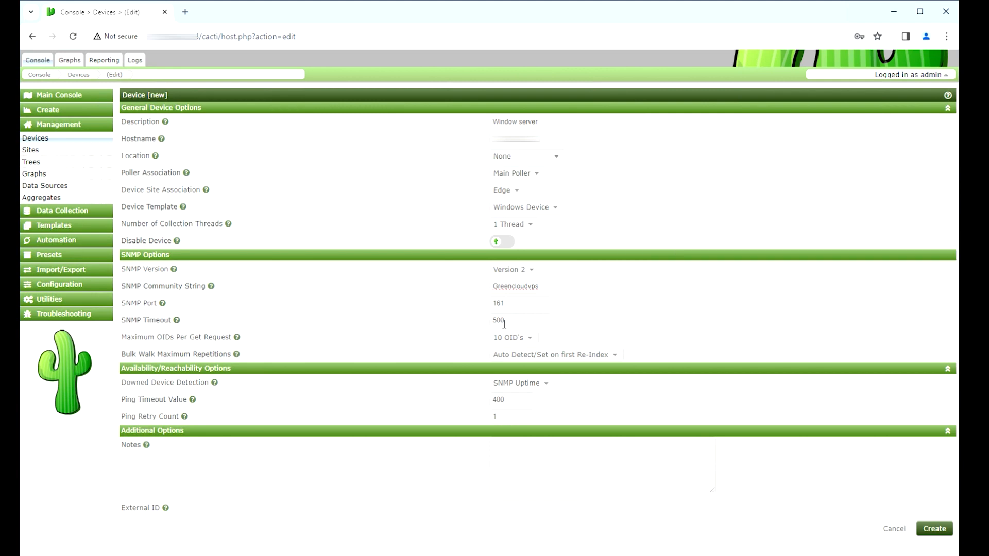
{"action": "left_click", "coordinate": [539, 353]}
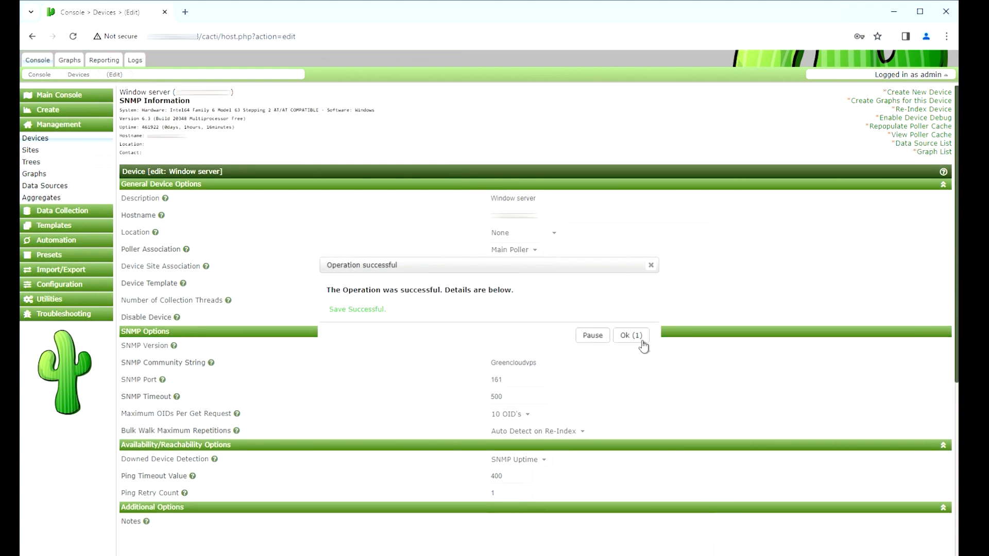
Create an In/Out Bits (64-bit) graph for the Window server's Ethernet interface
{"action": "left_click", "coordinate": [629, 335]}
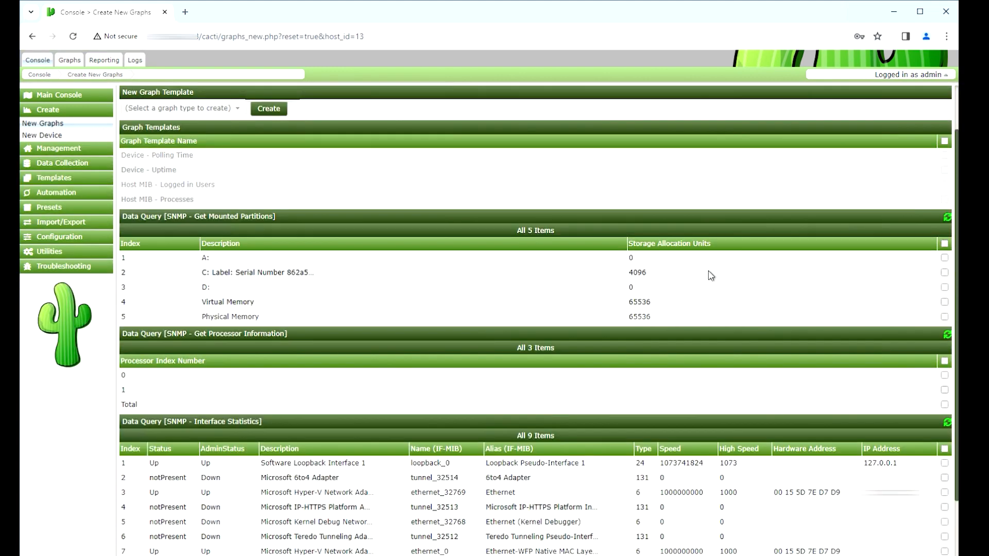
{"action": "scroll", "scroll_direction": "down", "scroll_amount": 3}
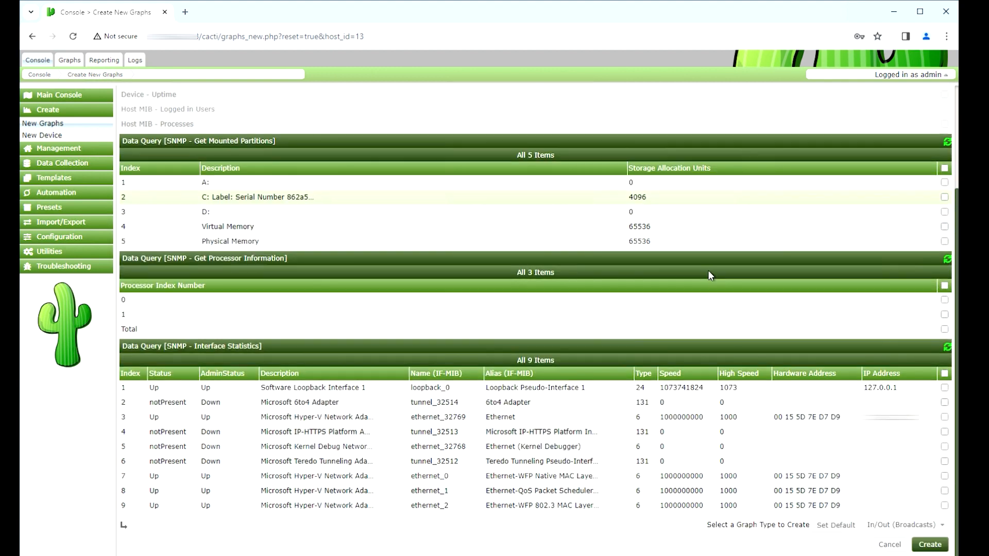
{"action": "left_click", "coordinate": [943, 417]}
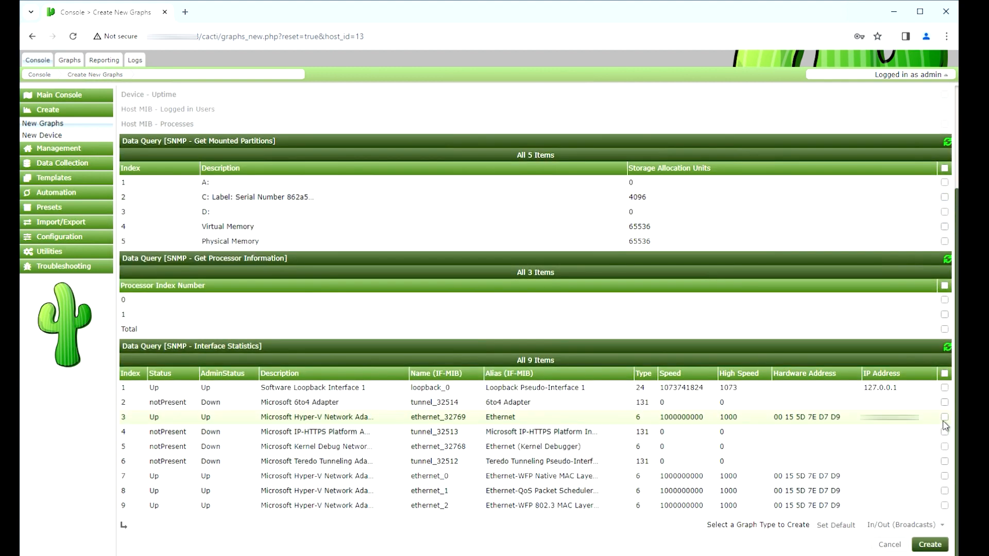
{"action": "left_click", "coordinate": [944, 417]}
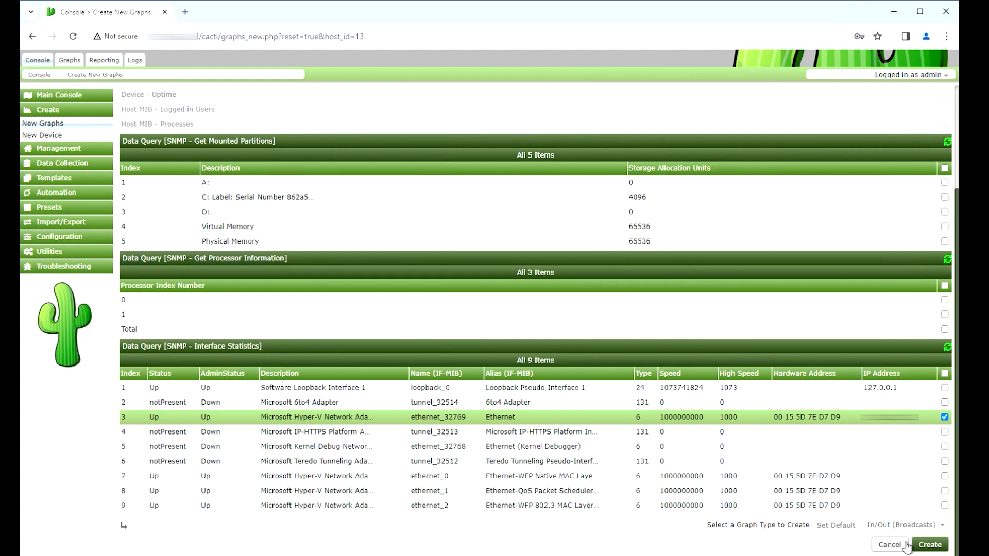
{"action": "left_click", "coordinate": [905, 524]}
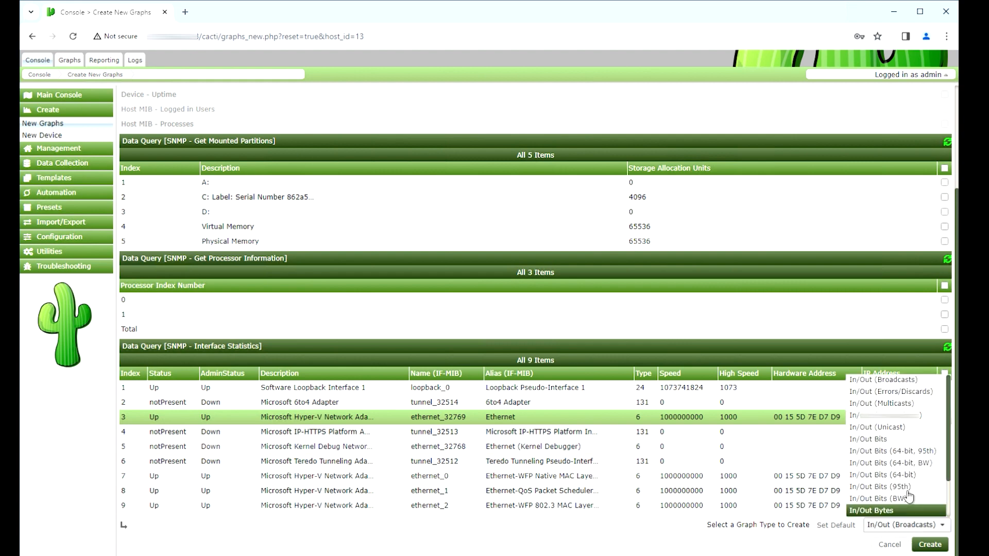
{"action": "left_click", "coordinate": [882, 474]}
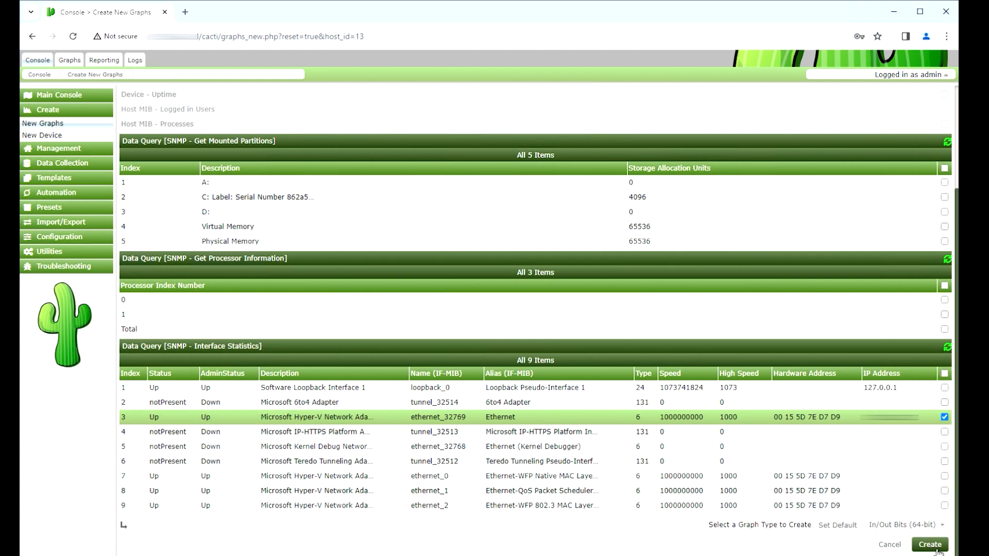
{"action": "left_click", "coordinate": [928, 544]}
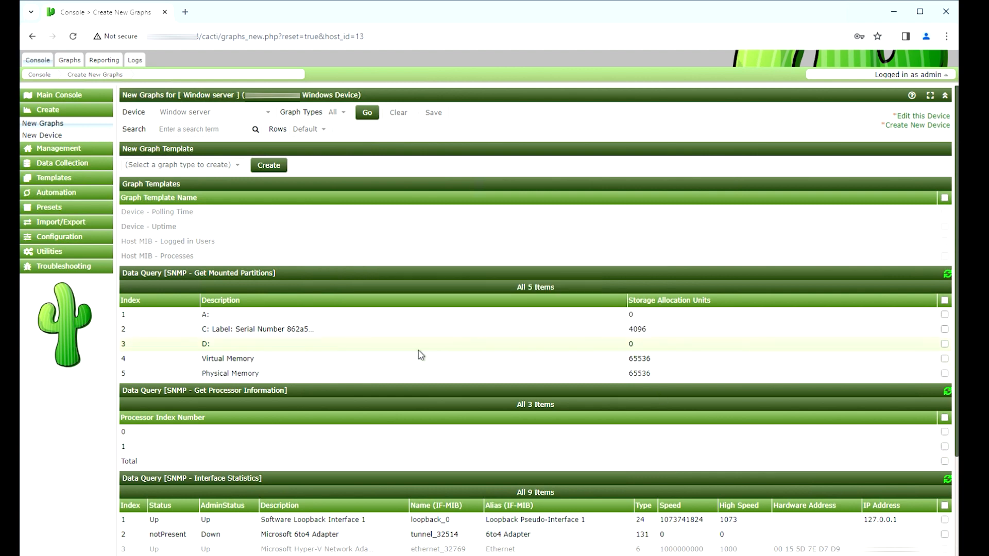
Reload the Devices list until the Window server shows Up with uptime and poll times
{"action": "left_click", "coordinate": [59, 124]}
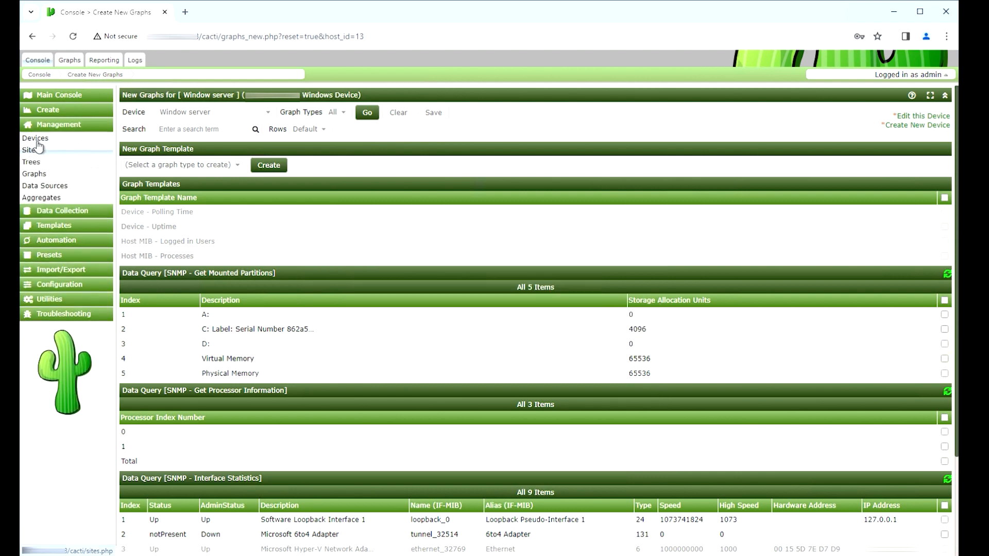
{"action": "left_click", "coordinate": [35, 138]}
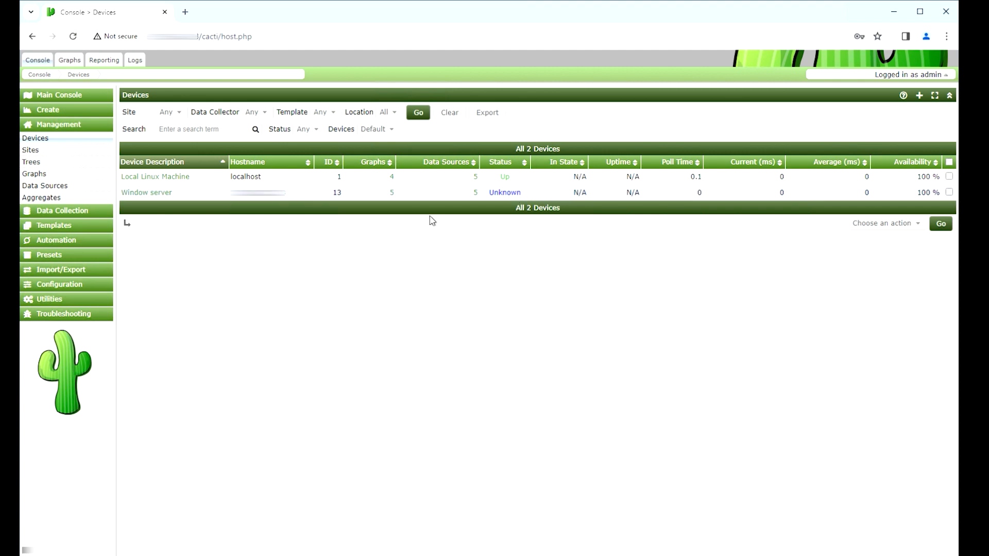
{"action": "mouse_move", "coordinate": [421, 210]}
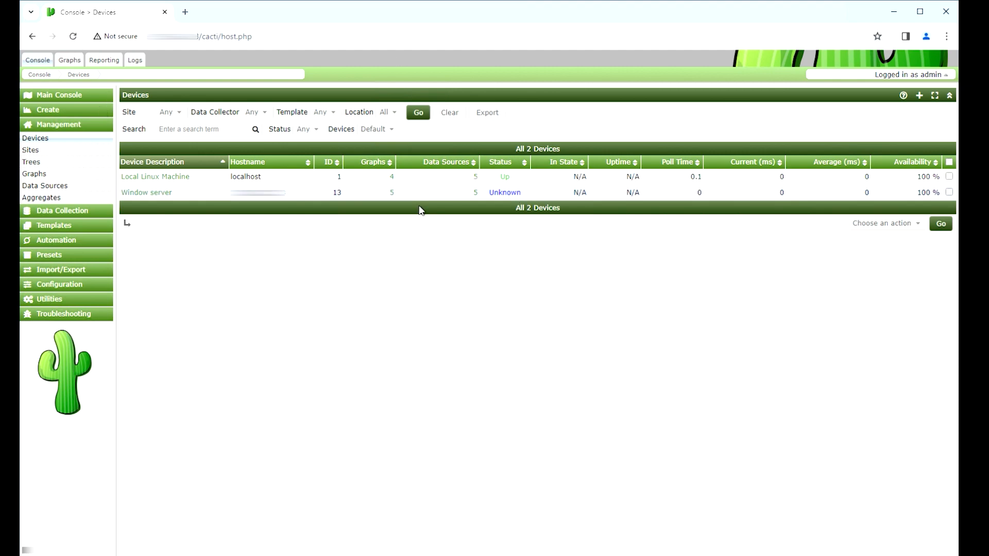
{"action": "mouse_move", "coordinate": [73, 36]}
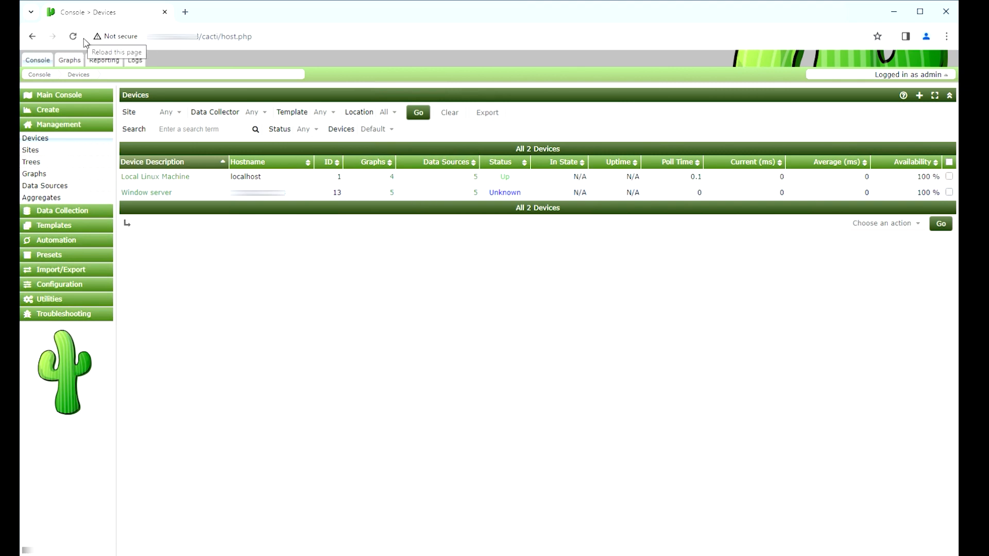
{"action": "left_click", "coordinate": [72, 36]}
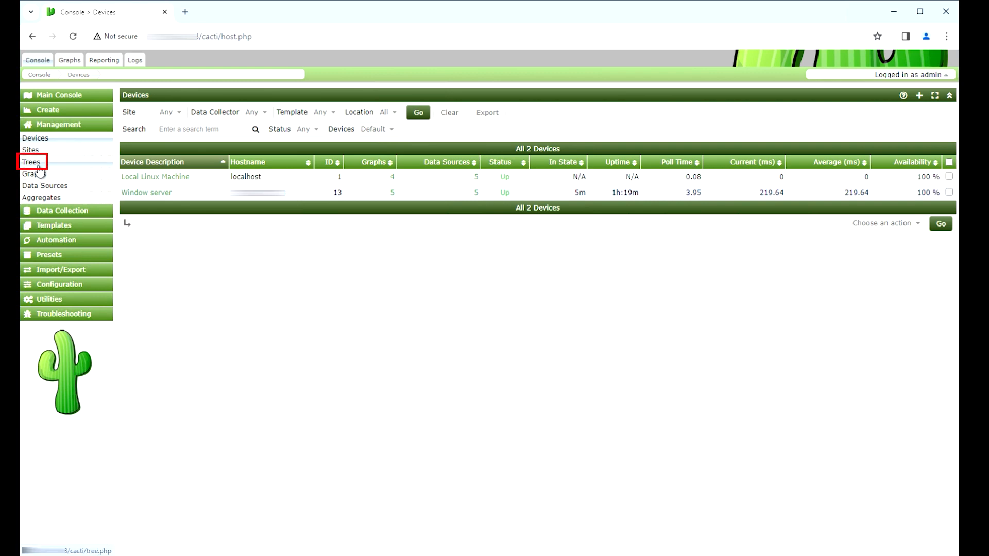
Add and save a graph tree named 'My Device'
{"action": "left_click", "coordinate": [30, 163]}
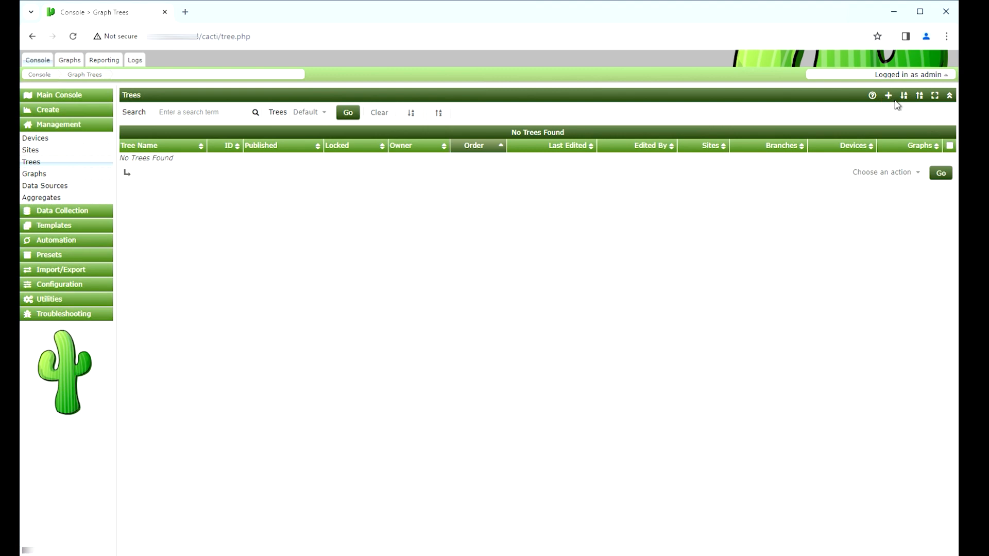
{"action": "left_click", "coordinate": [887, 95]}
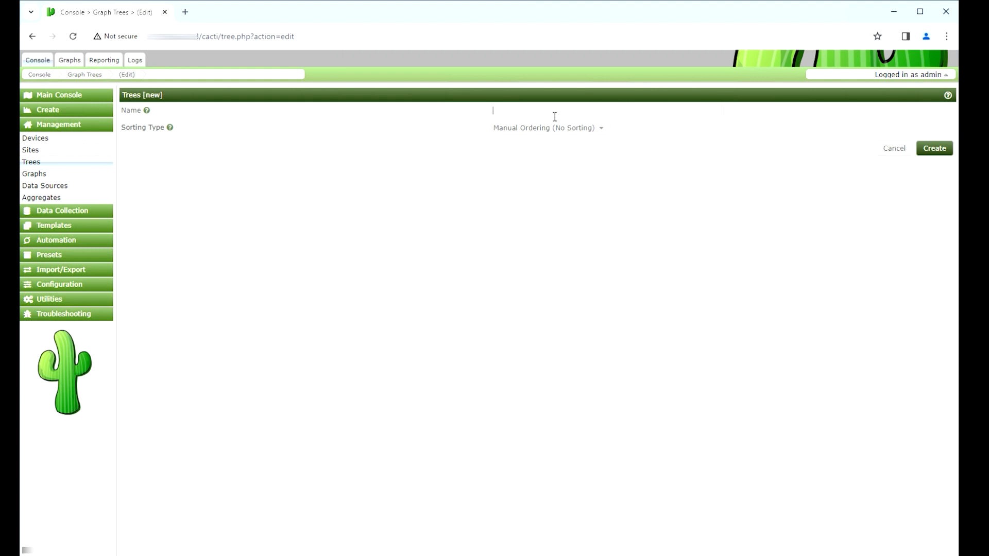
{"action": "type", "text": "My Device"}
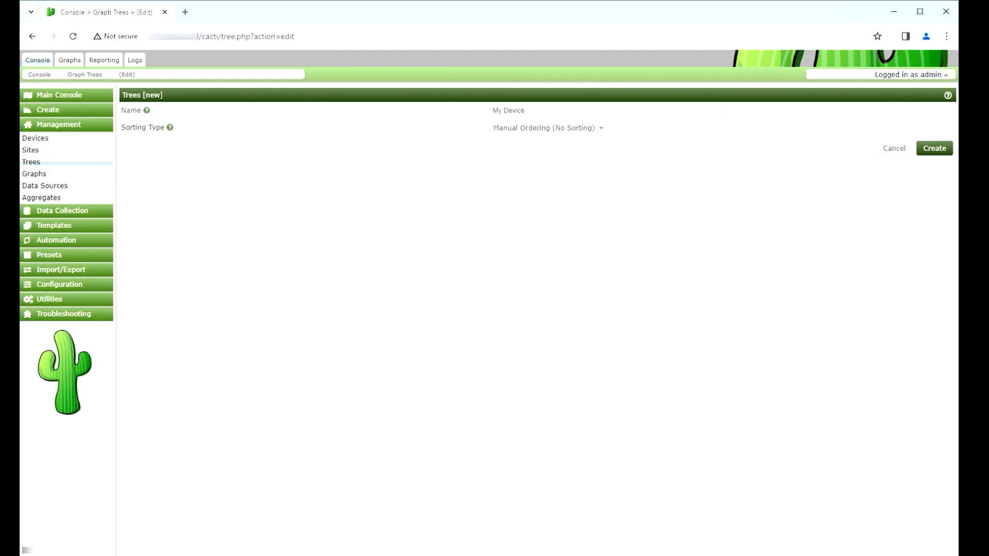
{"action": "left_click", "coordinate": [933, 148]}
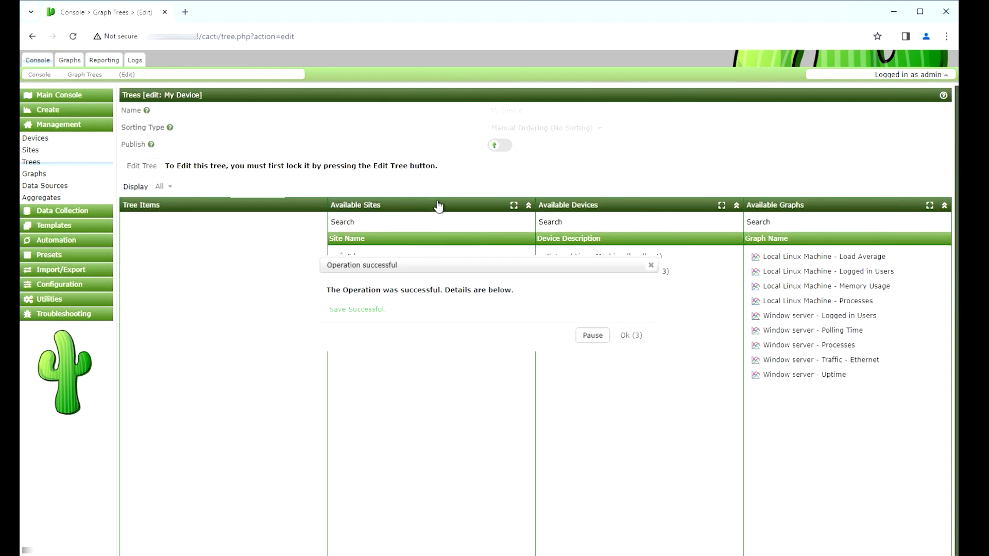
Drag the Window server device into My Device's tree items and finish editing
{"action": "left_click", "coordinate": [650, 264]}
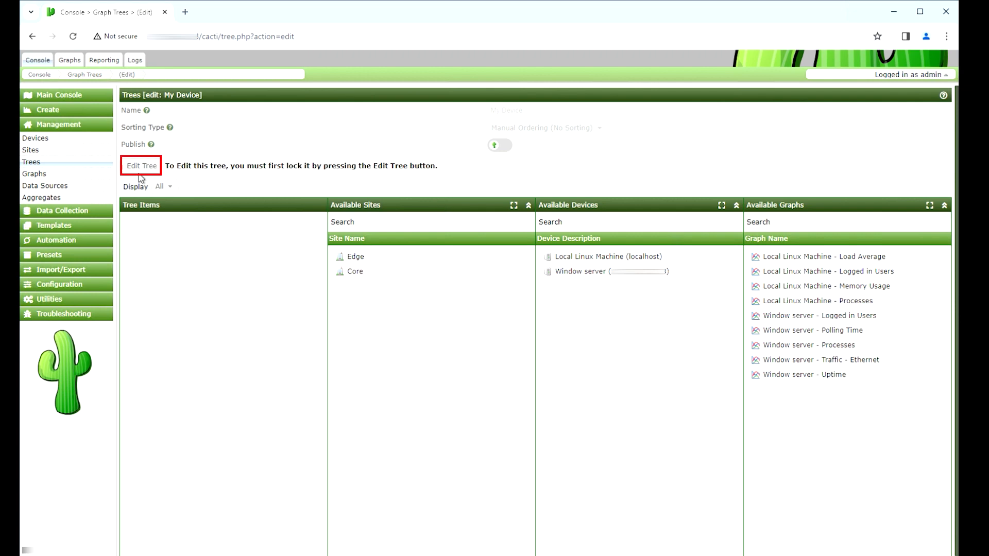
{"action": "left_click", "coordinate": [141, 165]}
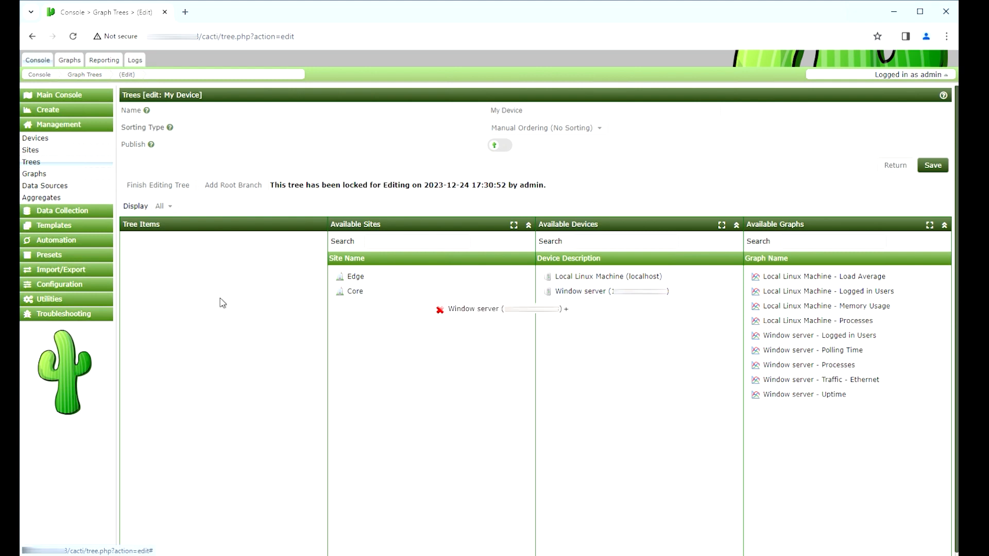
{"action": "left_click_drag", "start_coordinate": [498, 309], "coordinate": [189, 242]}
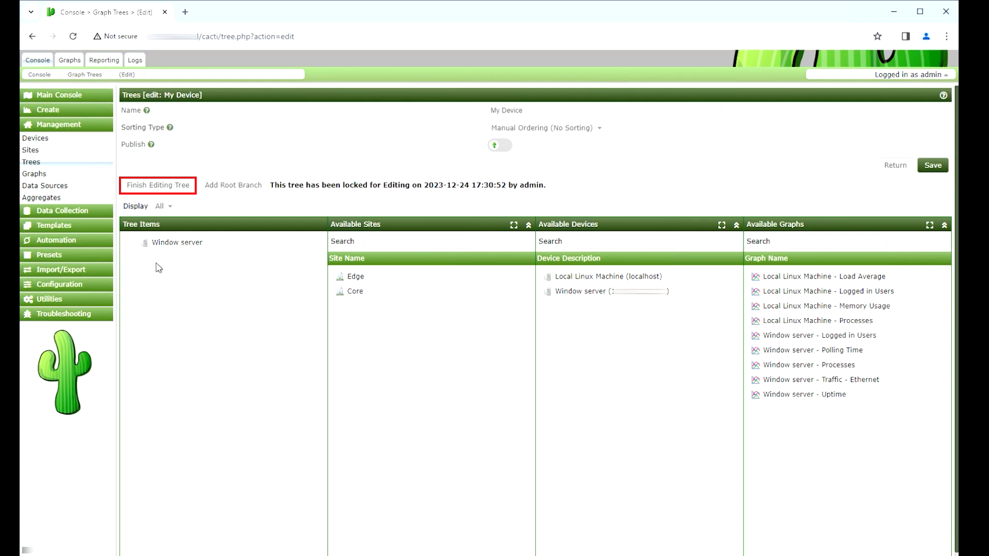
{"action": "mouse_move", "coordinate": [157, 185]}
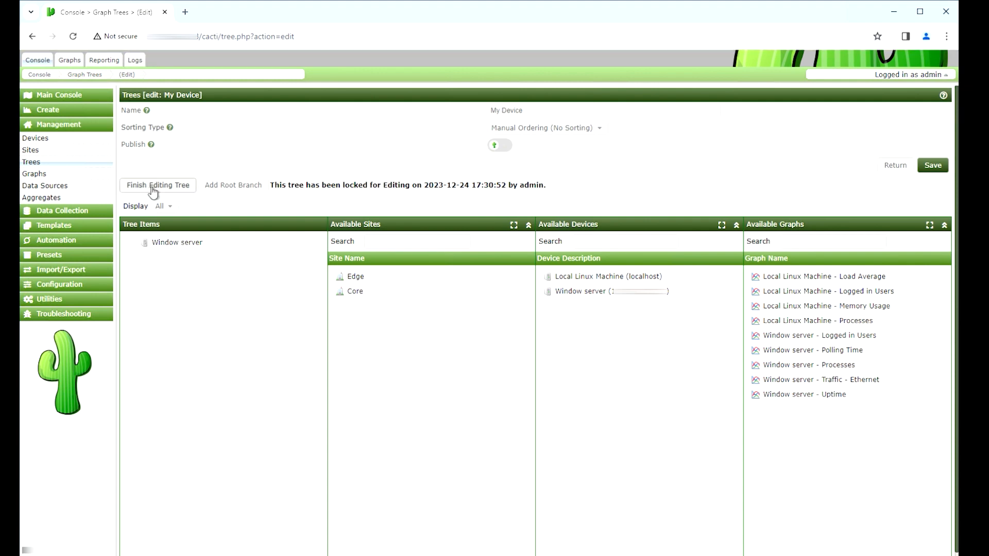
{"action": "left_click", "coordinate": [158, 185]}
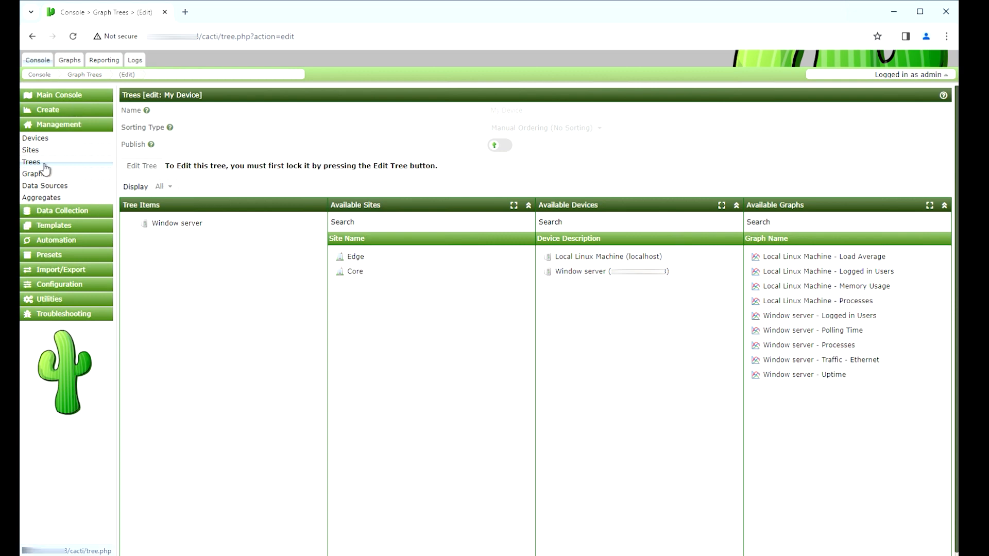
Publish the My Device tree from the Trees list
{"action": "left_click", "coordinate": [31, 162]}
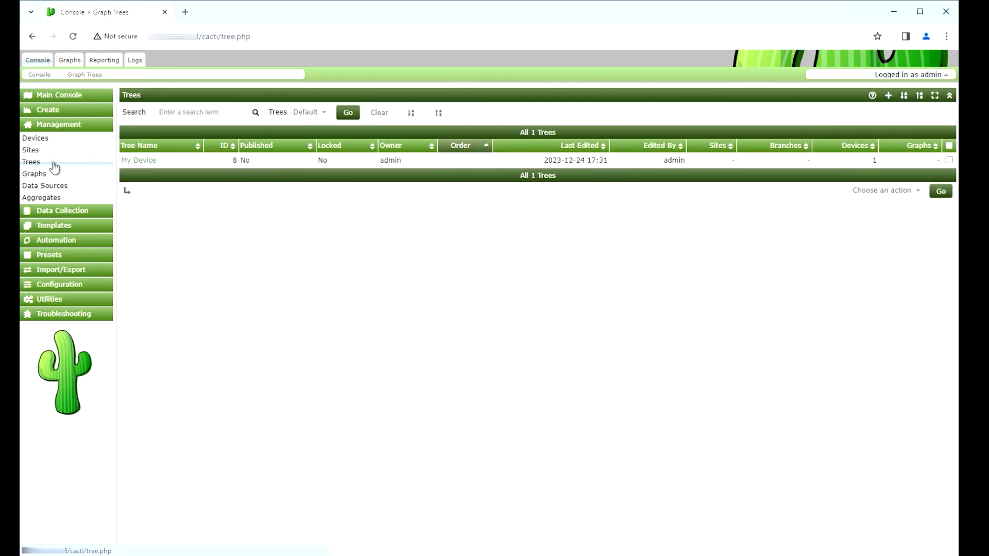
{"action": "left_click", "coordinate": [949, 159]}
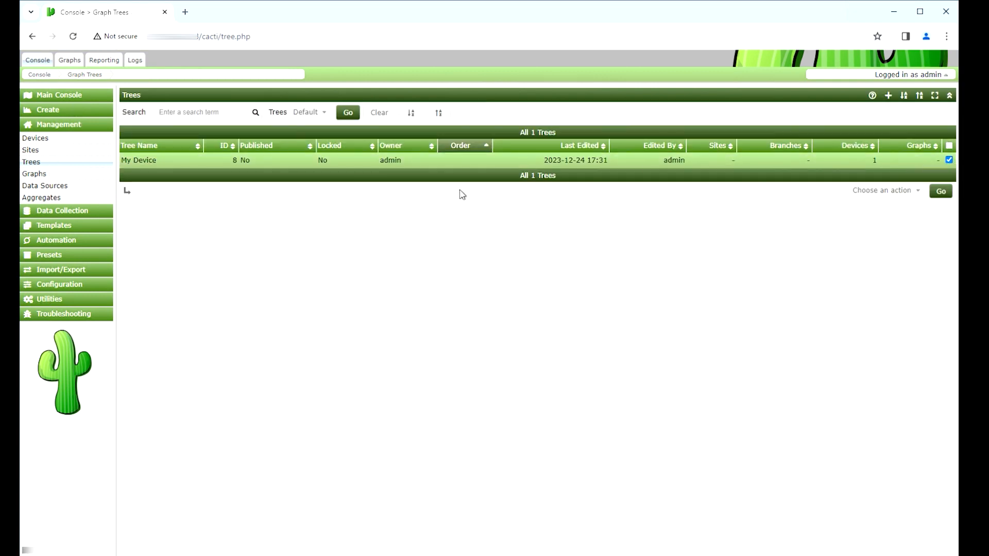
{"action": "left_click", "coordinate": [884, 190]}
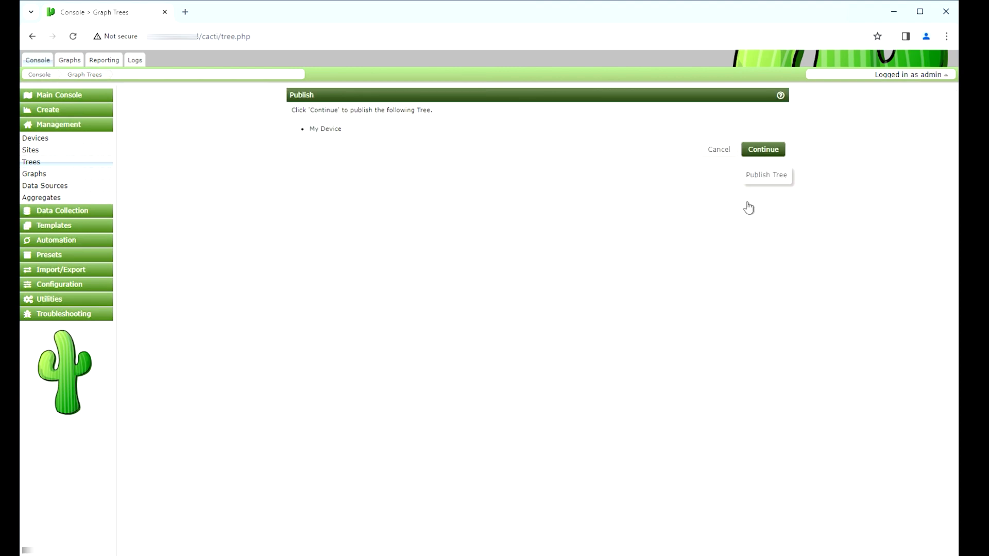
{"action": "left_click", "coordinate": [762, 149]}
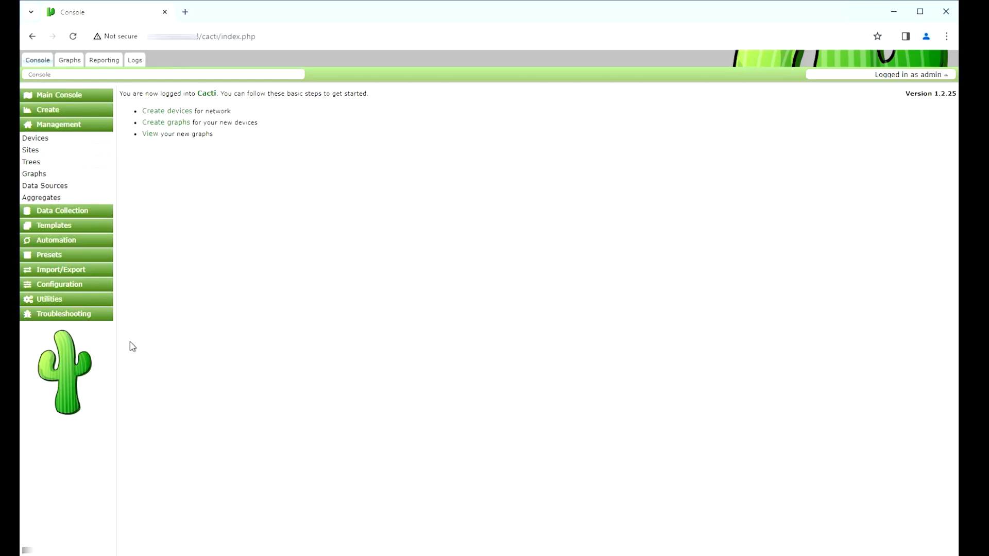
{"action": "mouse_move", "coordinate": [70, 60]}
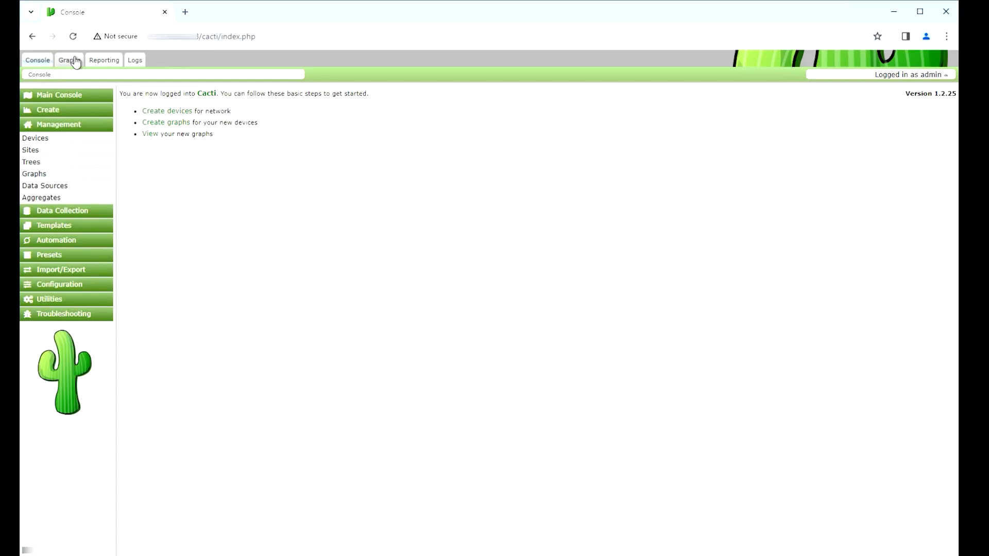
In the Graphs tab, expand My Device and browse Window server's five graphs
{"action": "left_click", "coordinate": [69, 59]}
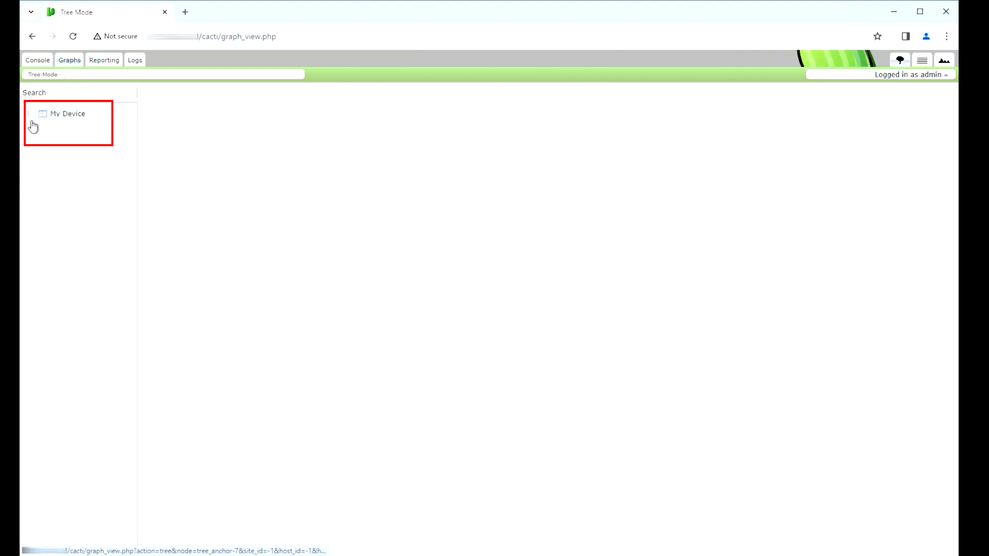
{"action": "left_click", "coordinate": [29, 113]}
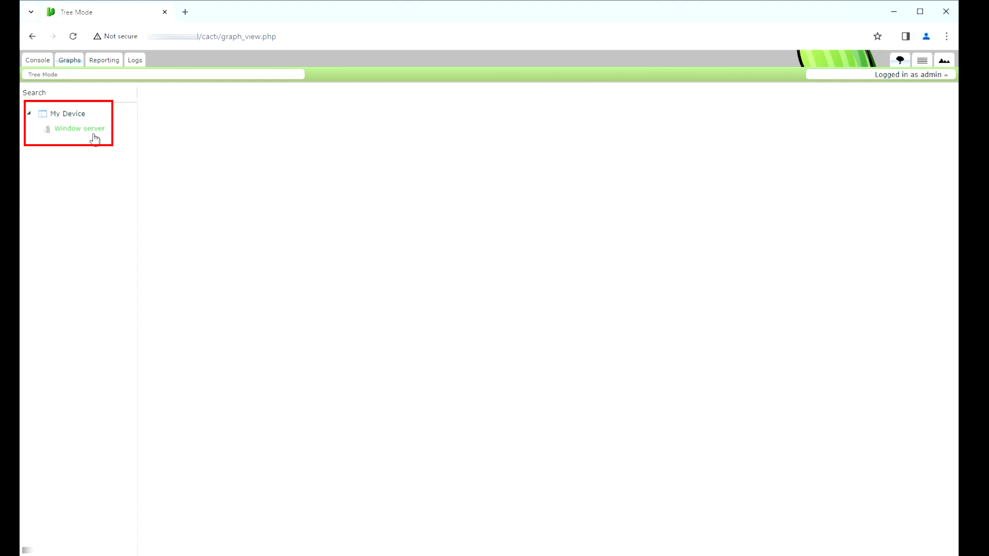
{"action": "left_click", "coordinate": [78, 129]}
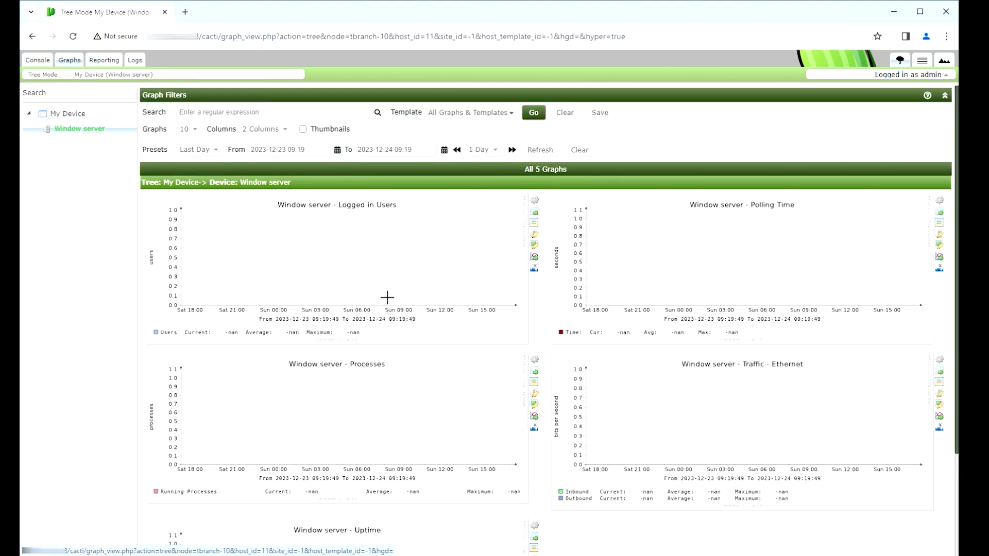
{"action": "scroll", "scroll_direction": "down", "scroll_amount": 3}
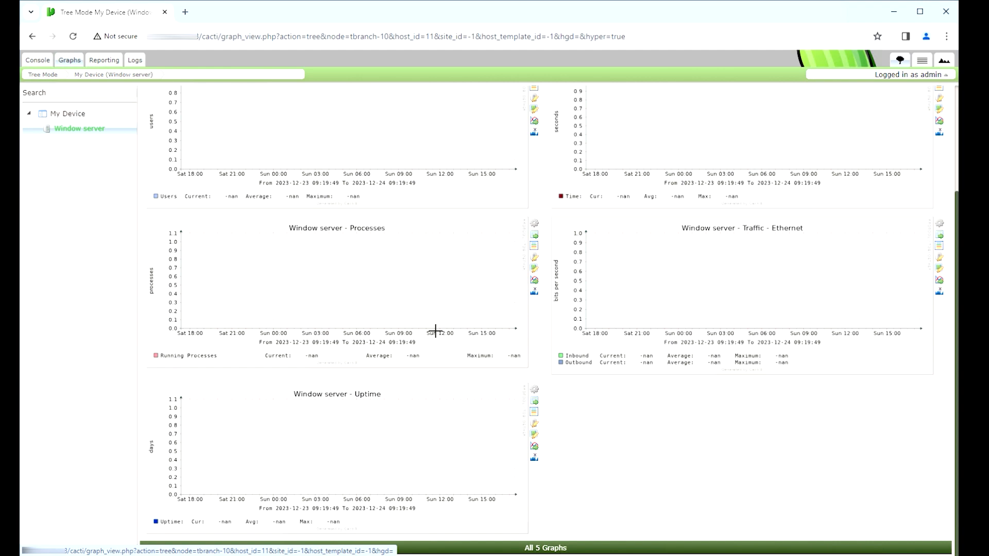